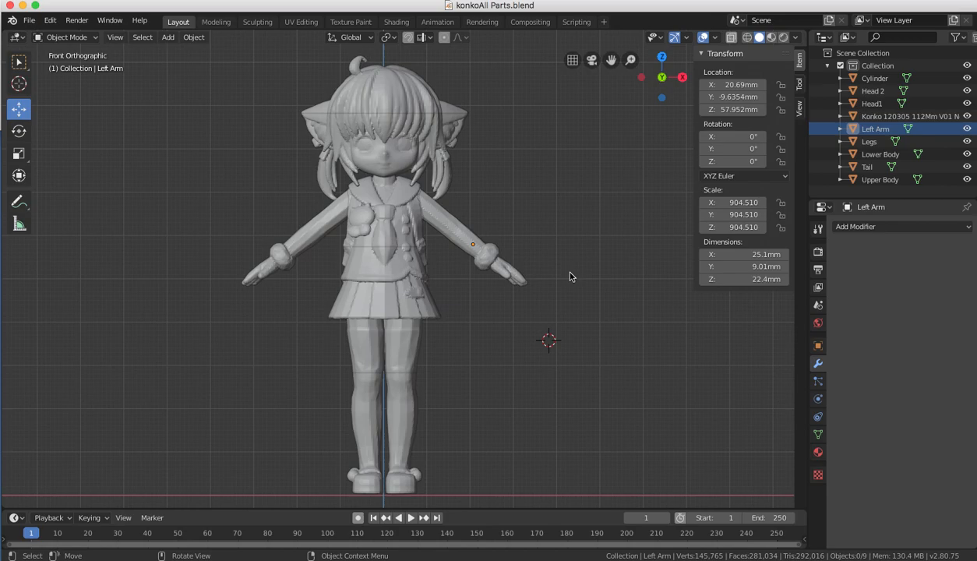
pyautogui.moveTo(584, 337)
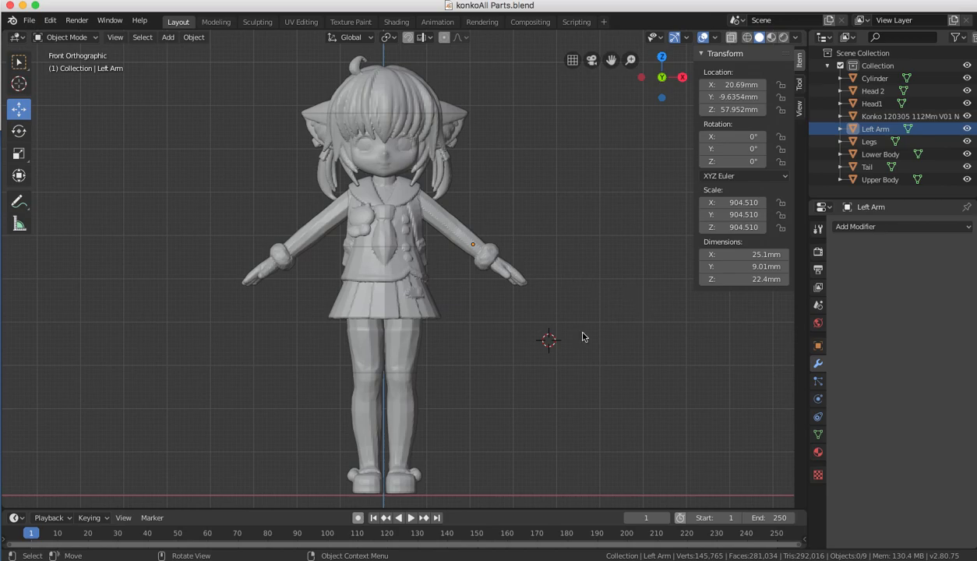
pyautogui.moveTo(574, 265)
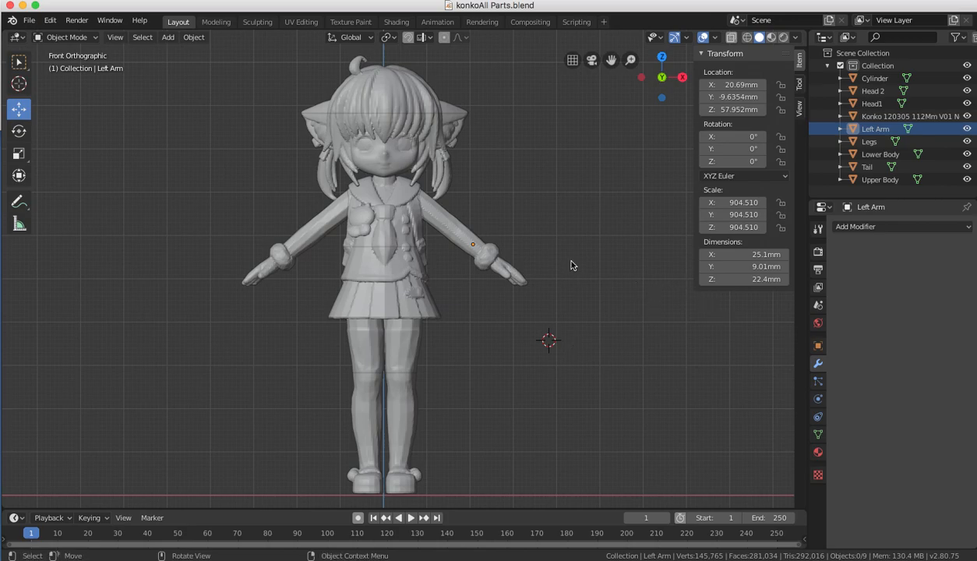
pyautogui.moveTo(595, 296)
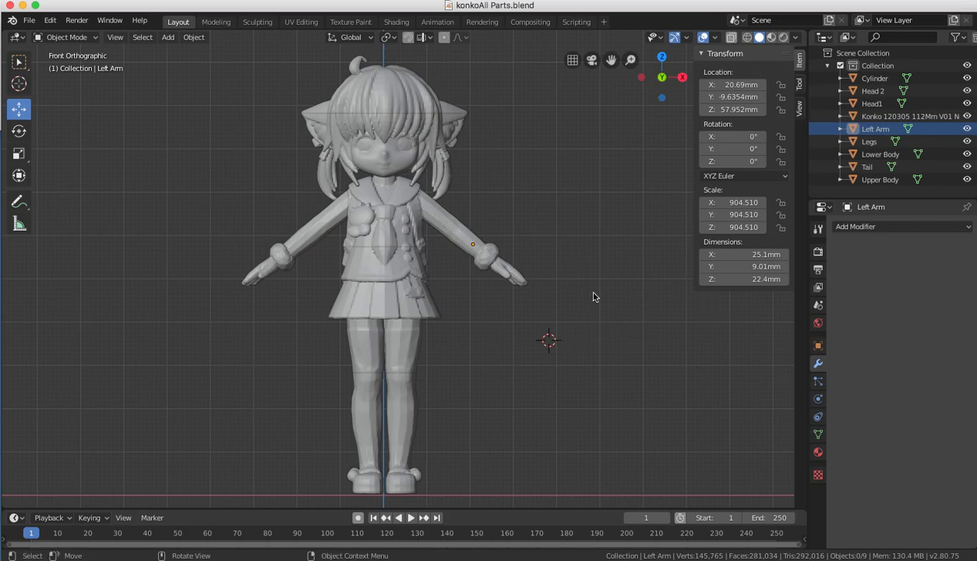
pyautogui.moveTo(608, 227)
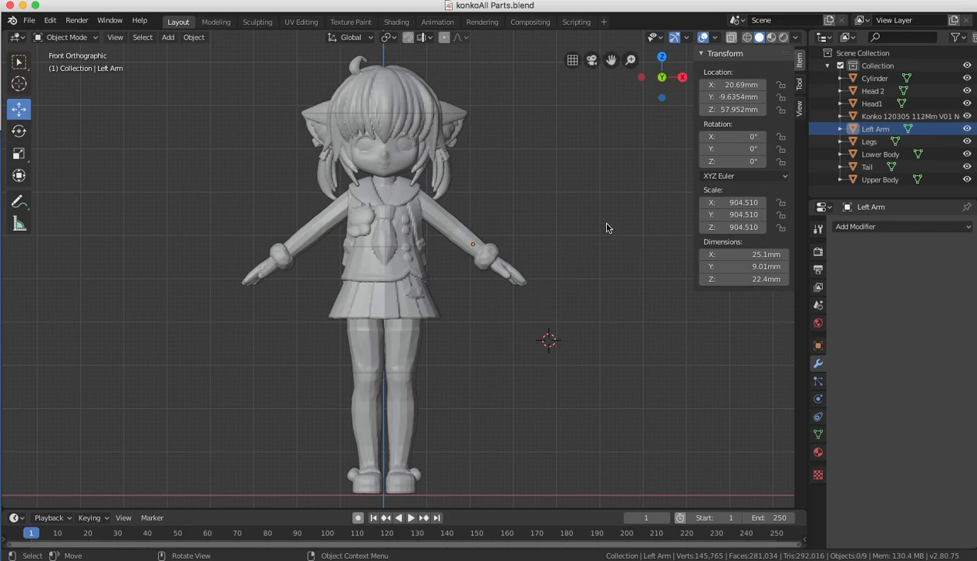
pyautogui.moveTo(585, 197)
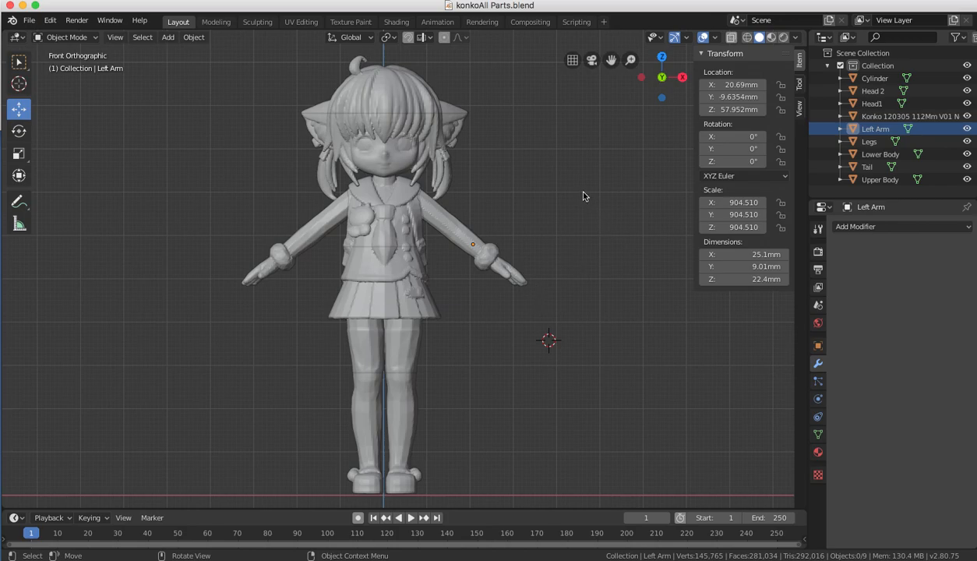
pyautogui.moveTo(563, 200)
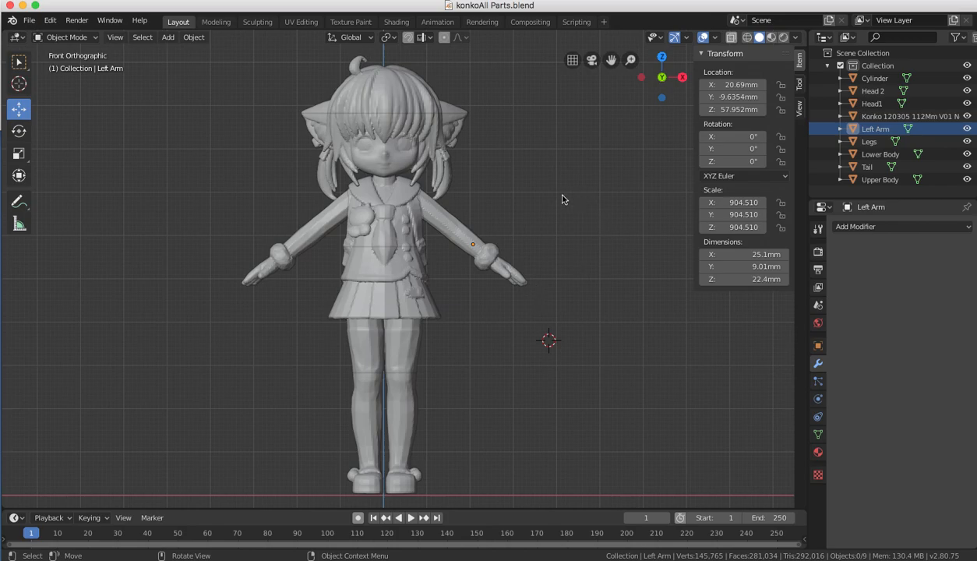
pyautogui.moveTo(574, 174)
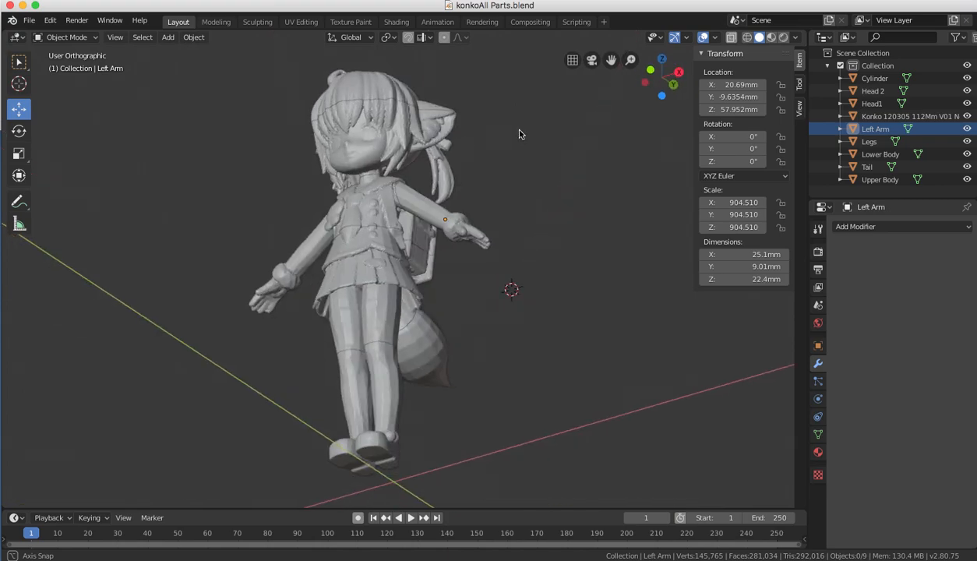
# Inspect the Lower Body mesh in Edit Mode, then return to Object Mode.
pyautogui.moveTo(521, 134); pyautogui.dragTo(502, 184)
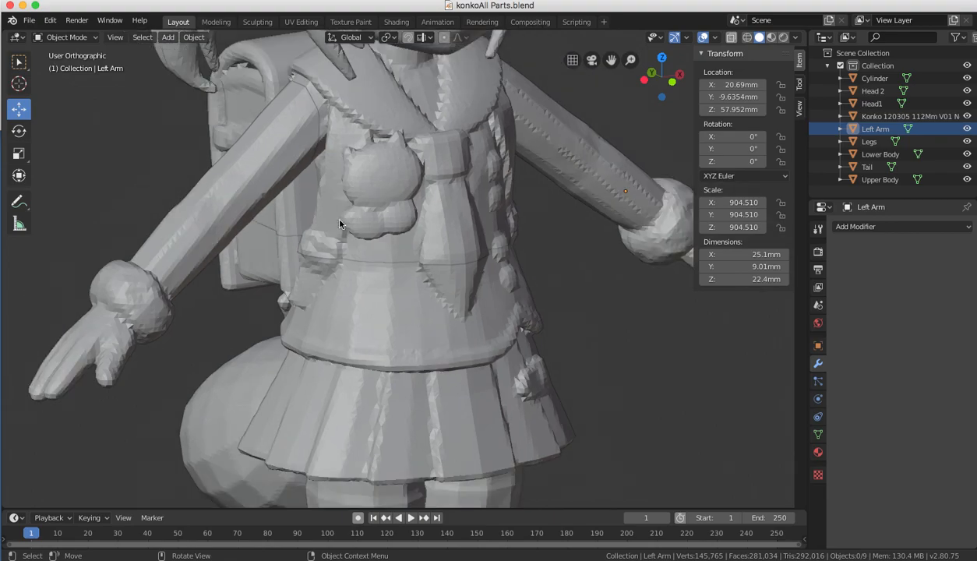
pyautogui.scroll(-3)
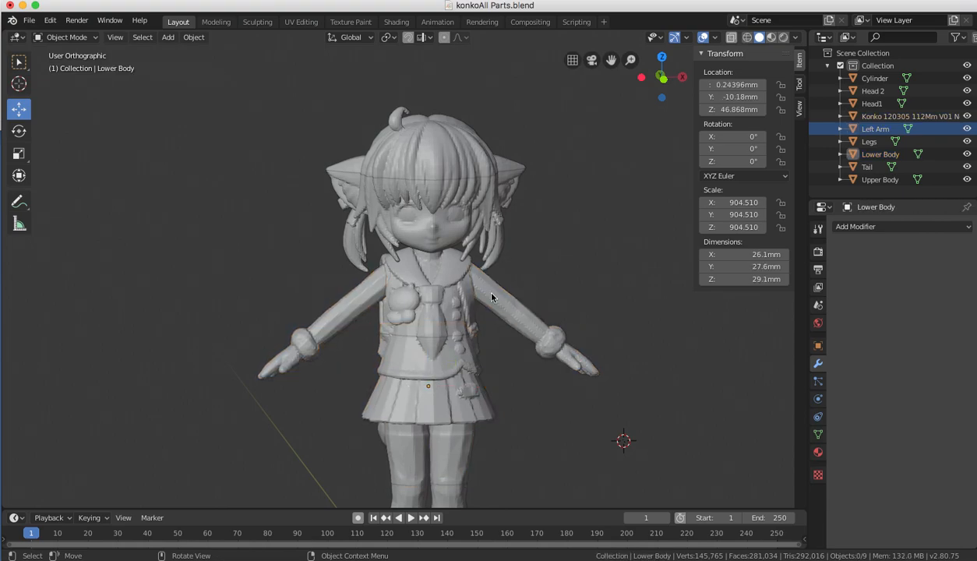
pyautogui.click(879, 179)
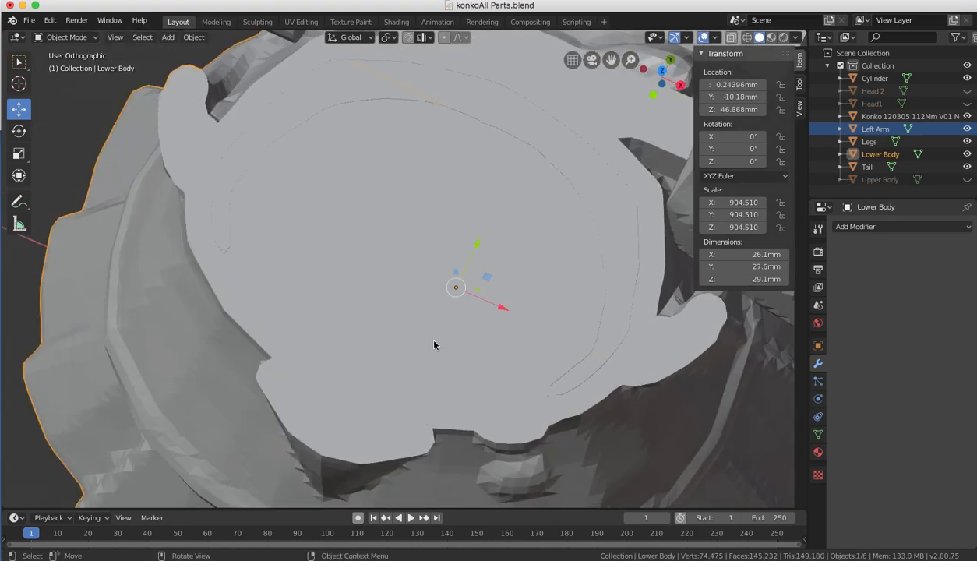
pyautogui.press('Tab')
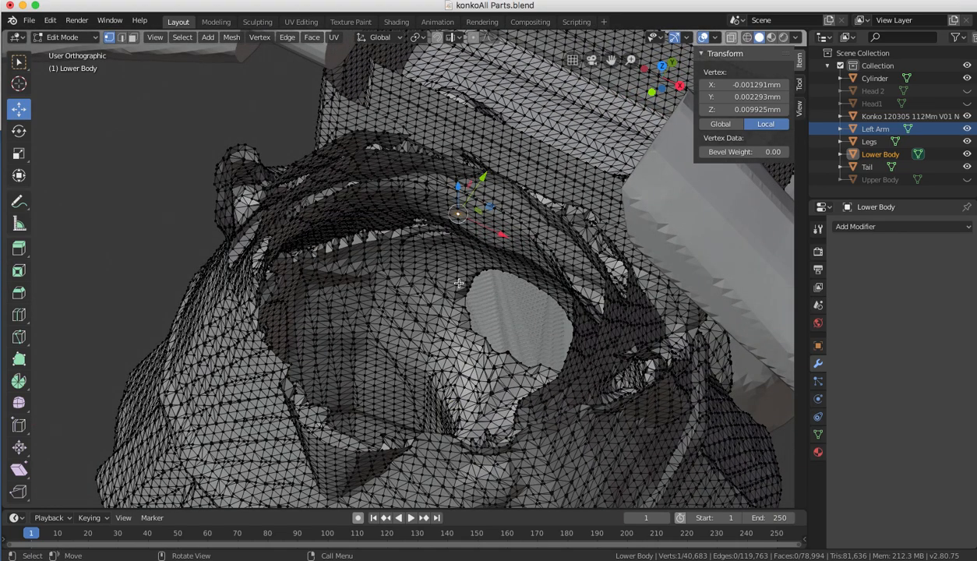
pyautogui.press('Tab')
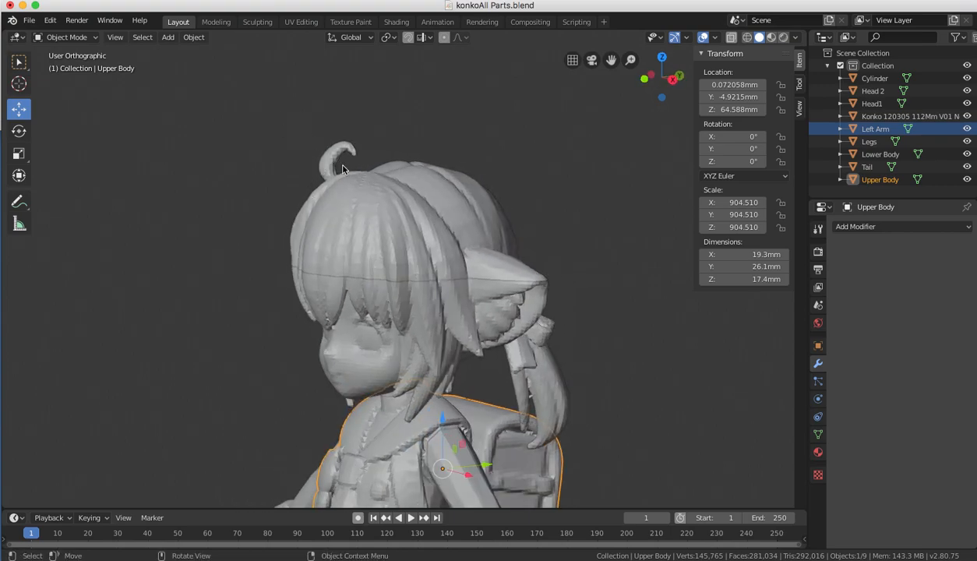
pyautogui.moveTo(348, 144)
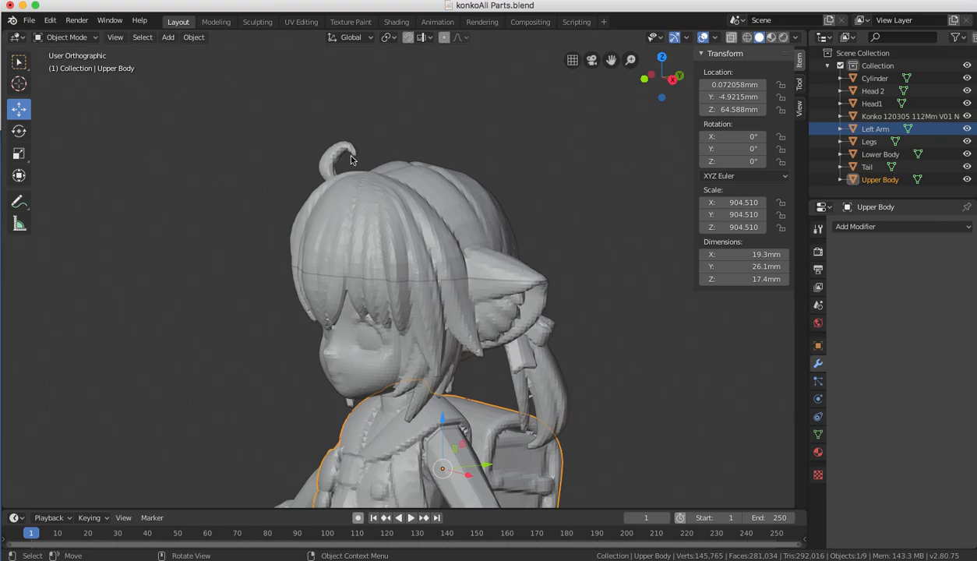
pyautogui.moveTo(357, 156)
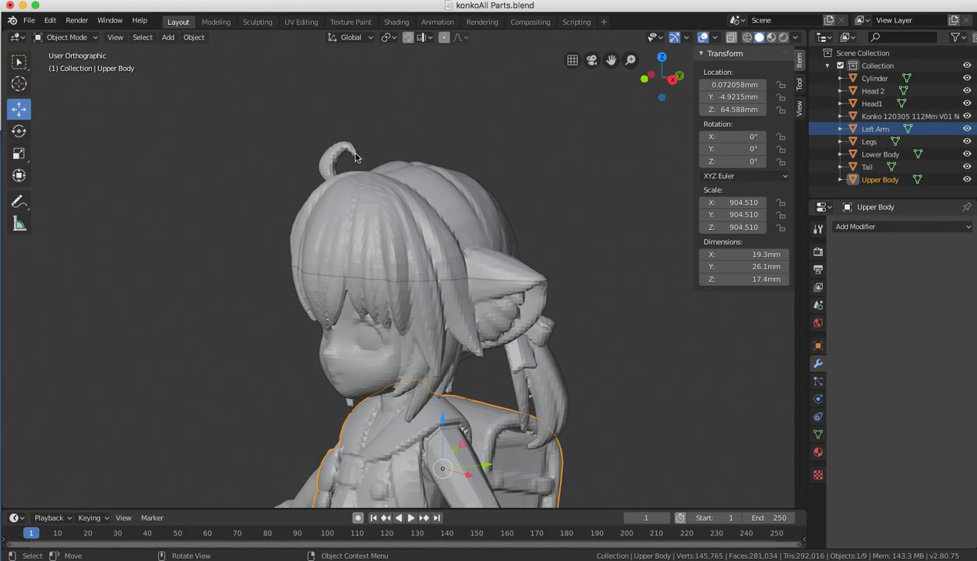
pyautogui.moveTo(361, 202)
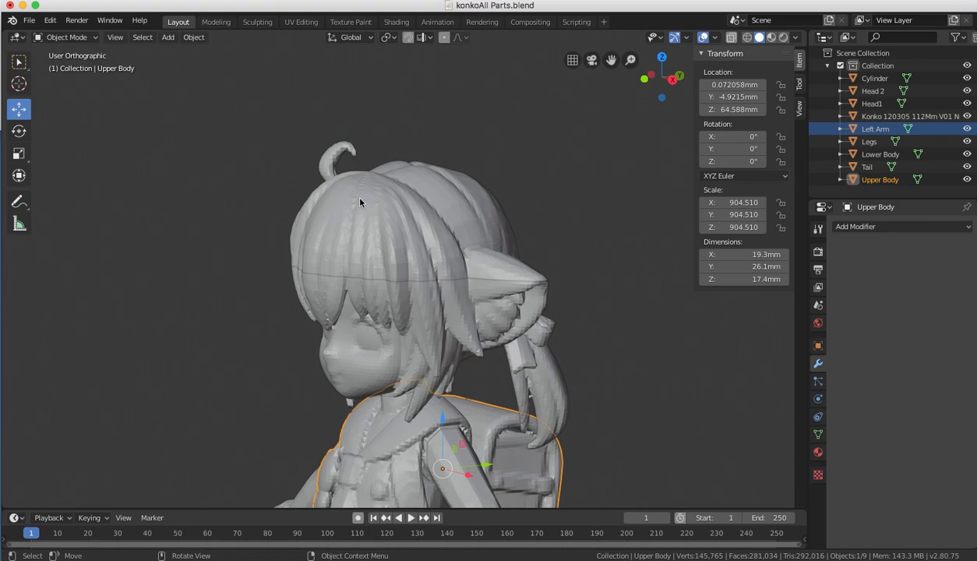
pyautogui.moveTo(383, 153)
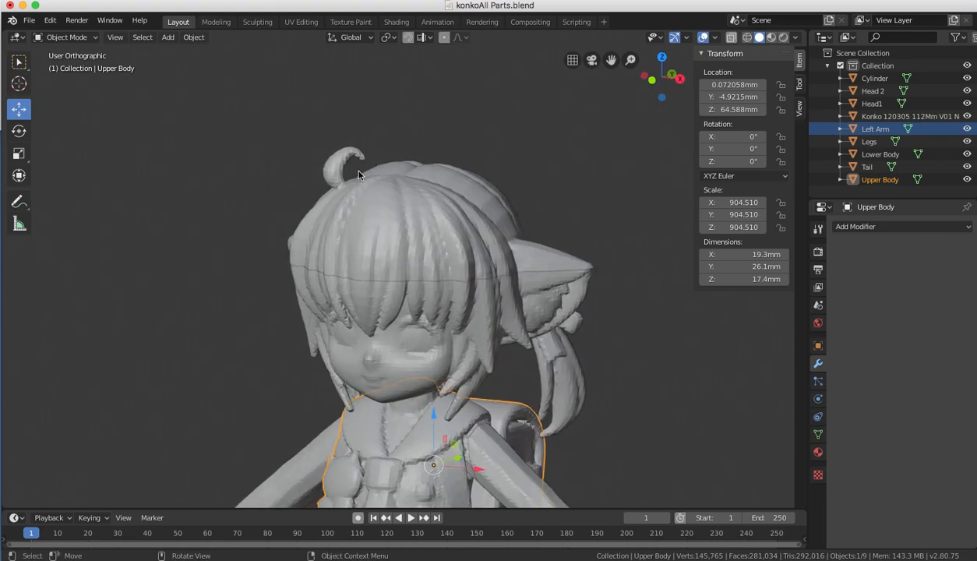
pyautogui.moveTo(362, 113)
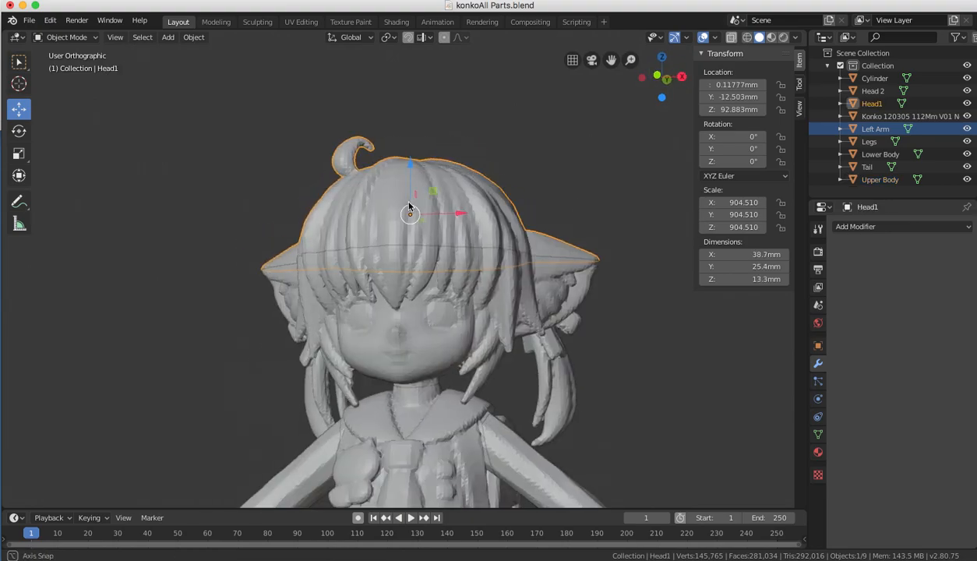
# Rotate Head 2 by 180° around Z after cancelling a move.
pyautogui.moveTo(412, 215); pyautogui.dragTo(436, 133)
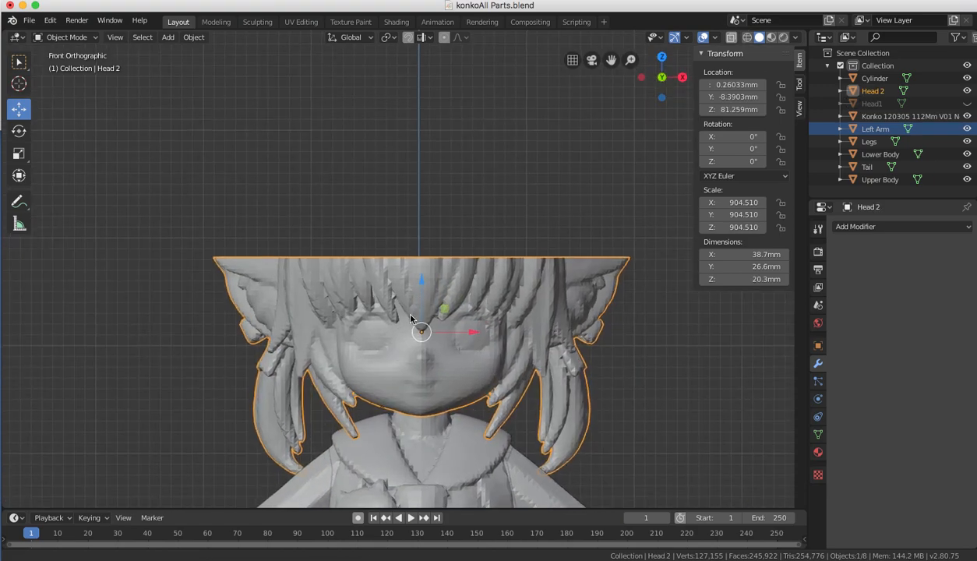
pyautogui.press('g')
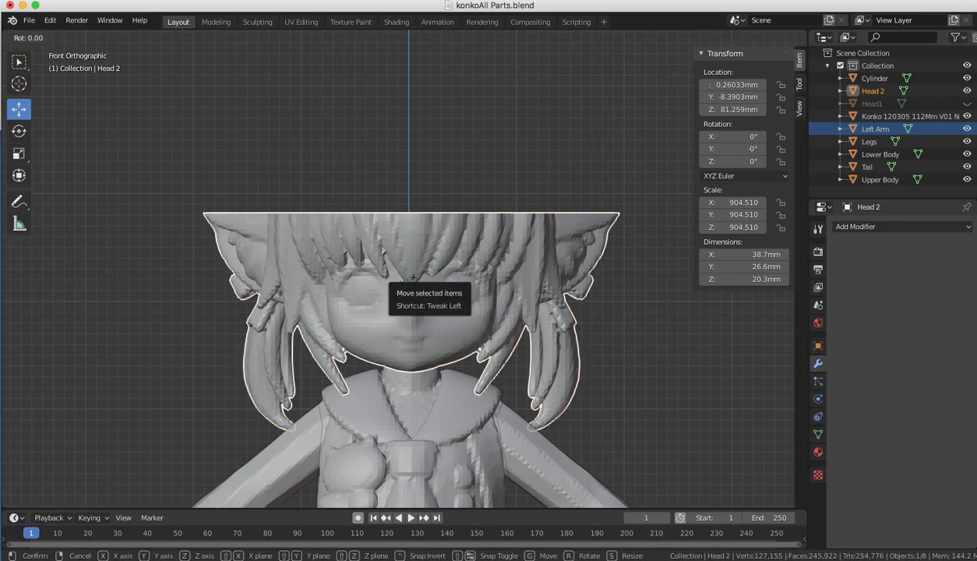
pyautogui.press('r')
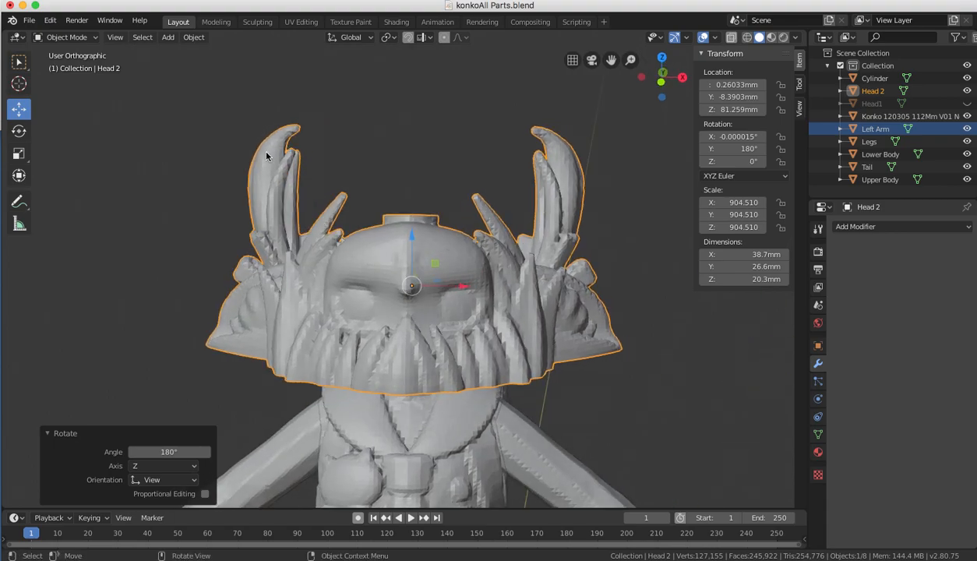
pyautogui.moveTo(538, 131)
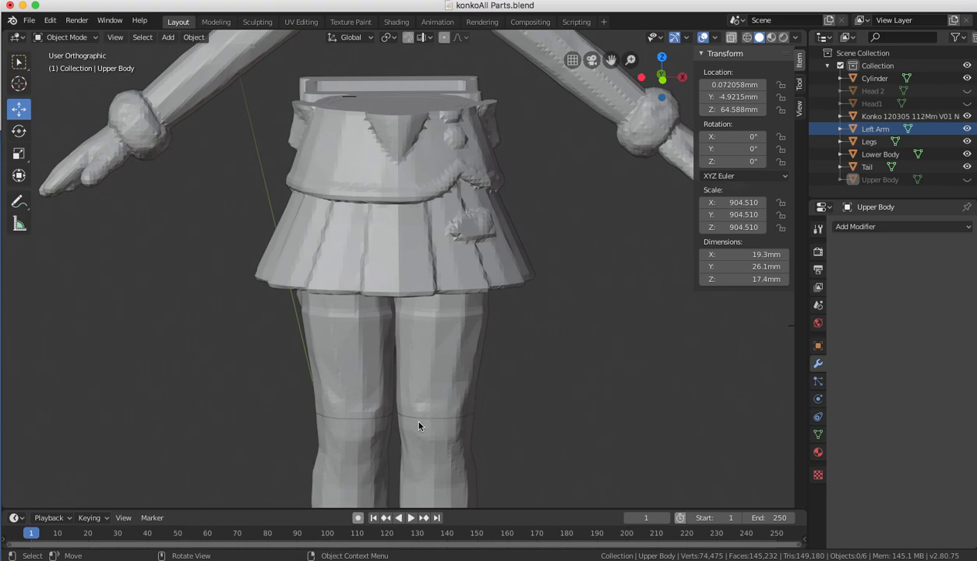
pyautogui.moveTo(427, 325)
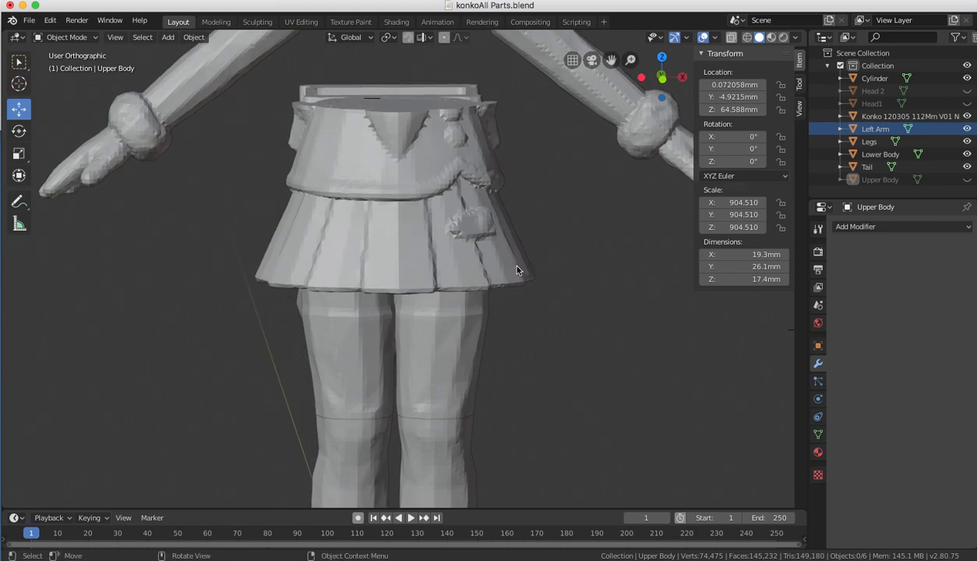
pyautogui.moveTo(399, 269)
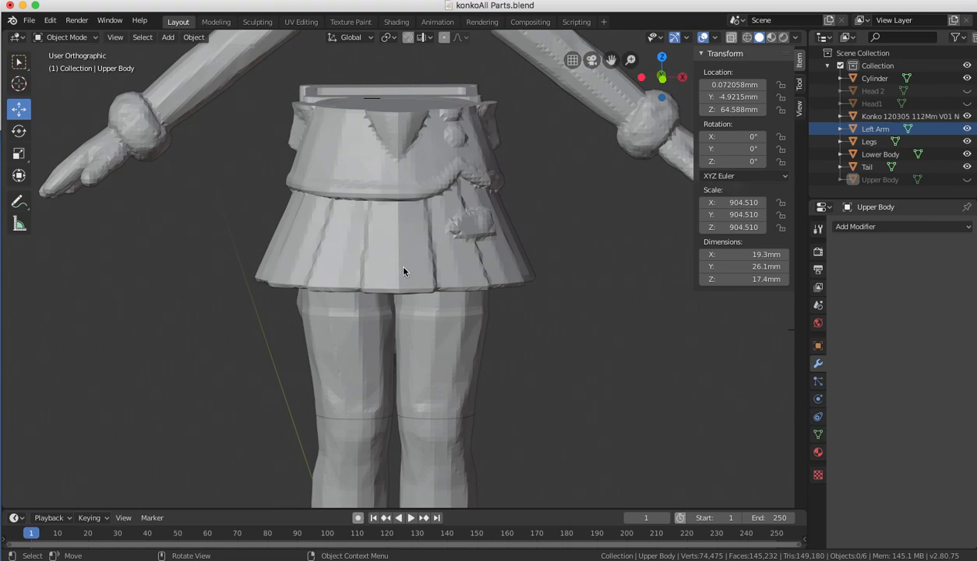
pyautogui.moveTo(436, 268)
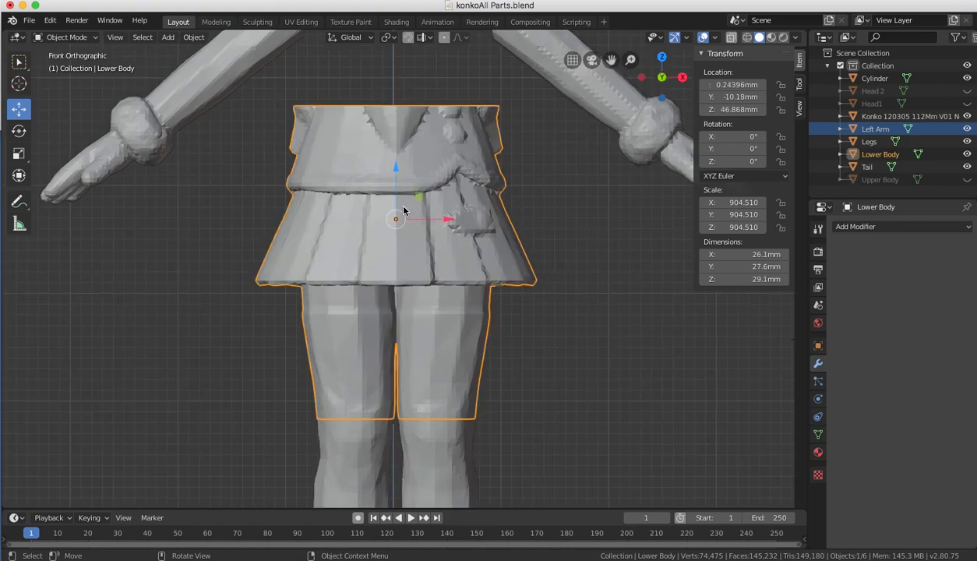
# Rotate the selected part while leaving only skirt, legs and arms visible.
pyautogui.press('r')
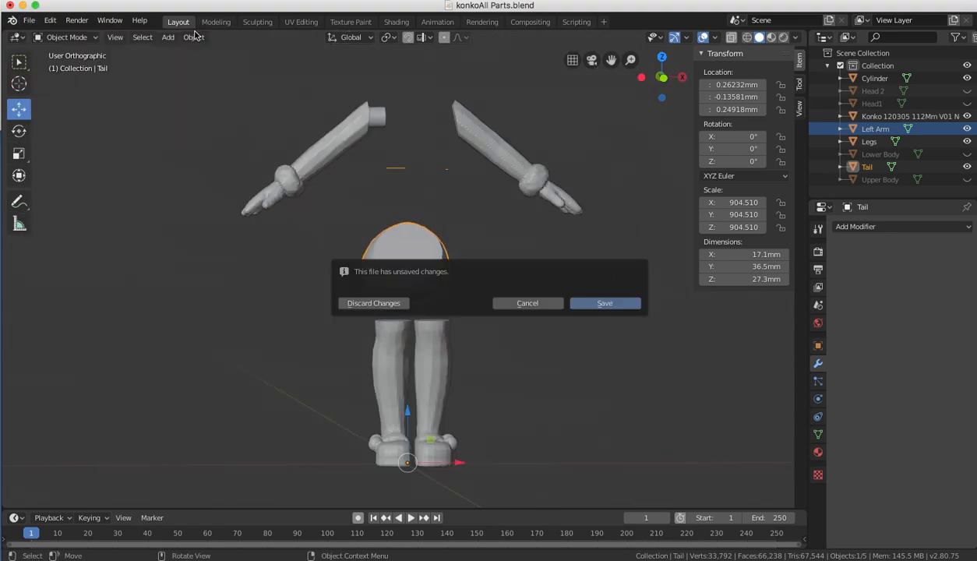
pyautogui.moveTo(327, 181)
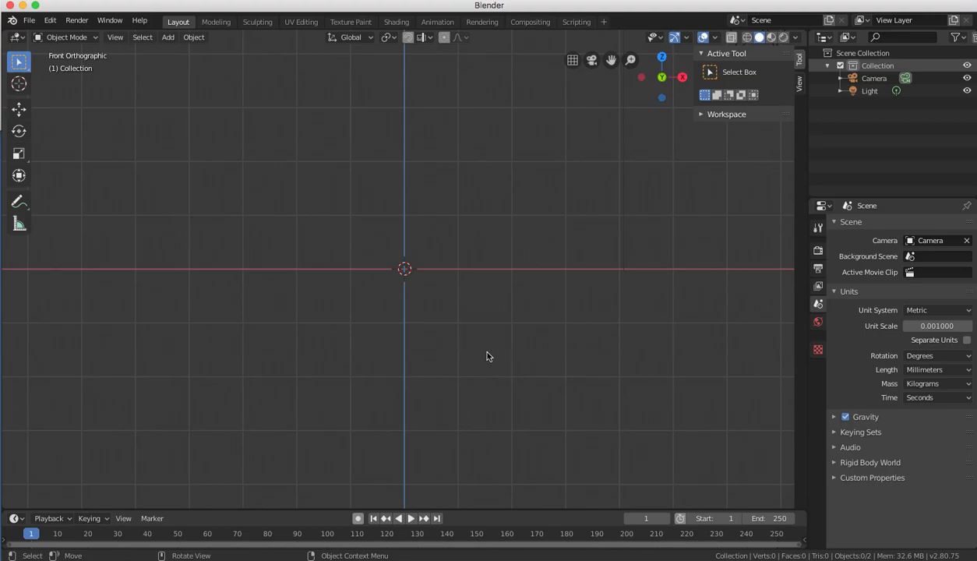
pyautogui.moveTo(426, 301)
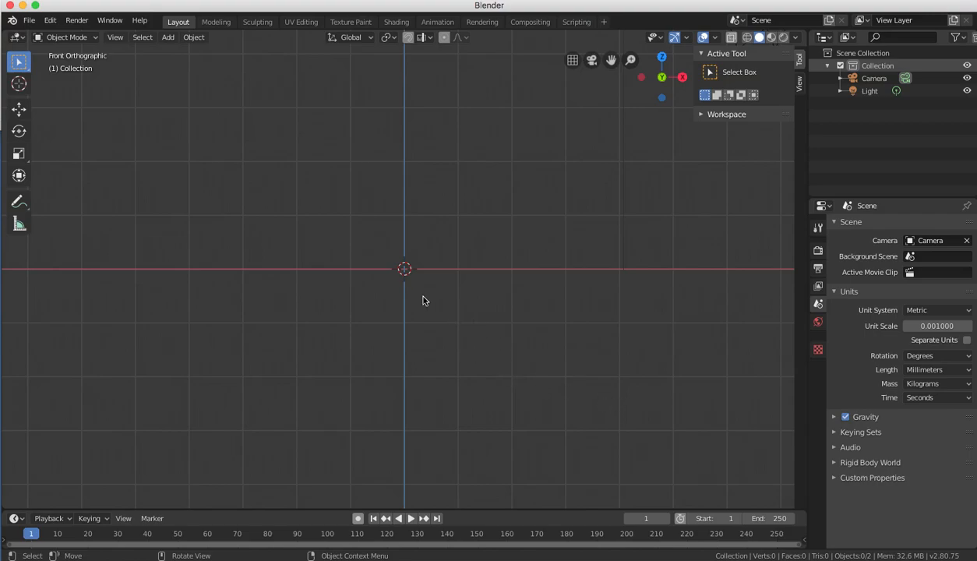
pyautogui.moveTo(406, 270)
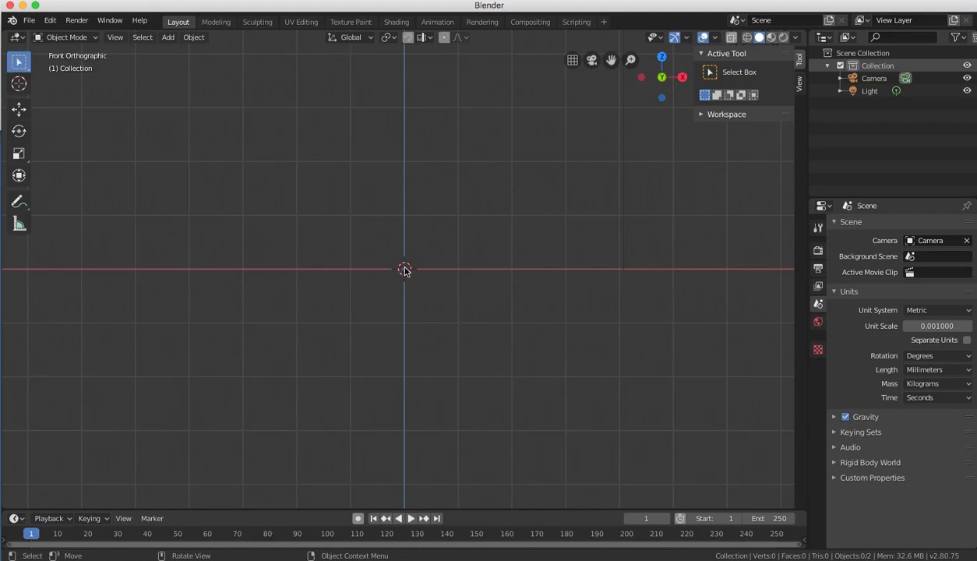
pyautogui.moveTo(446, 291)
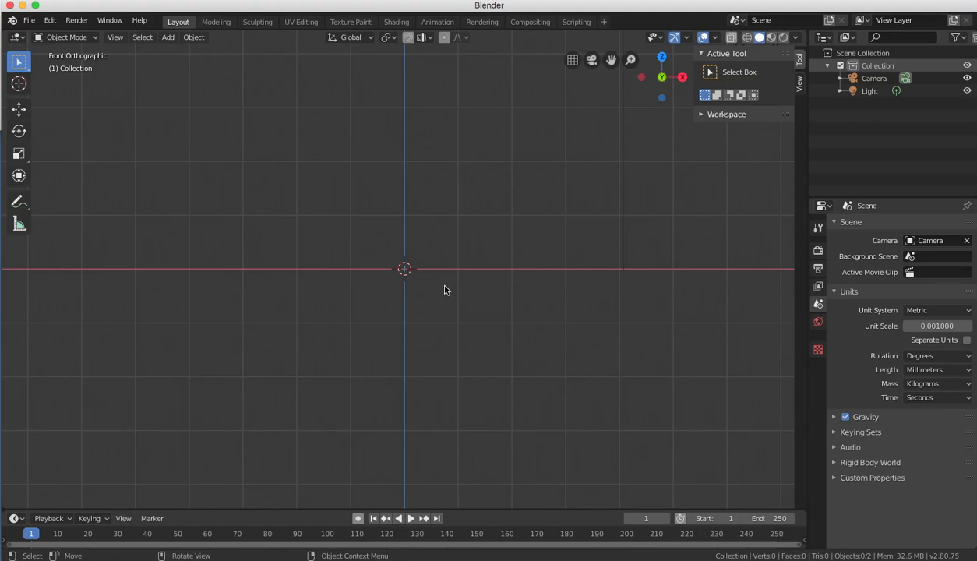
pyautogui.moveTo(449, 274)
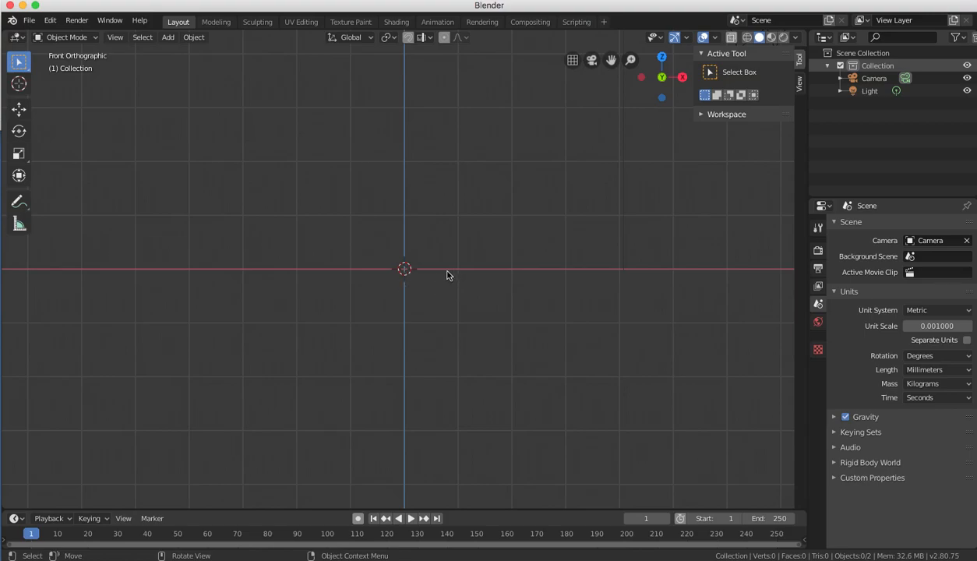
pyautogui.moveTo(446, 278)
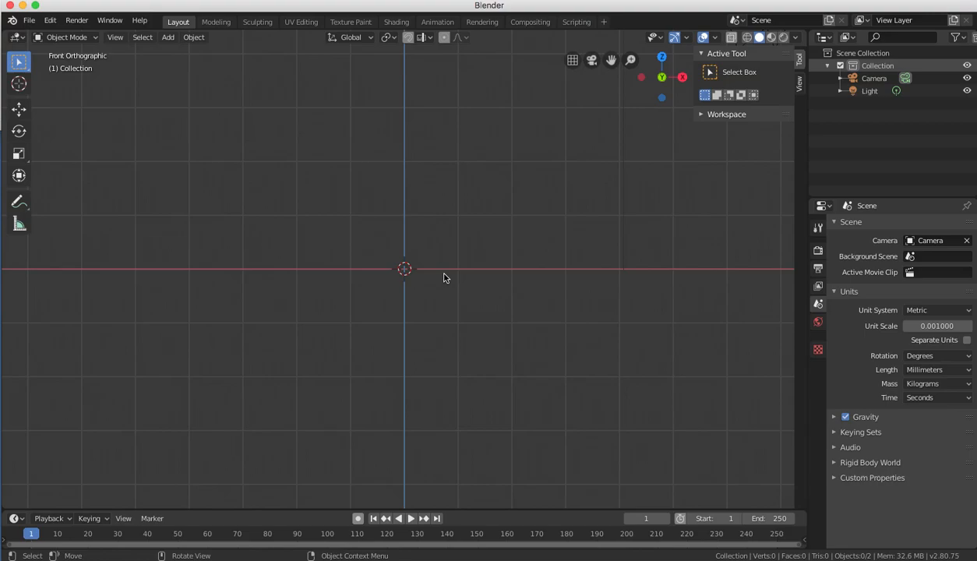
pyautogui.moveTo(446, 274)
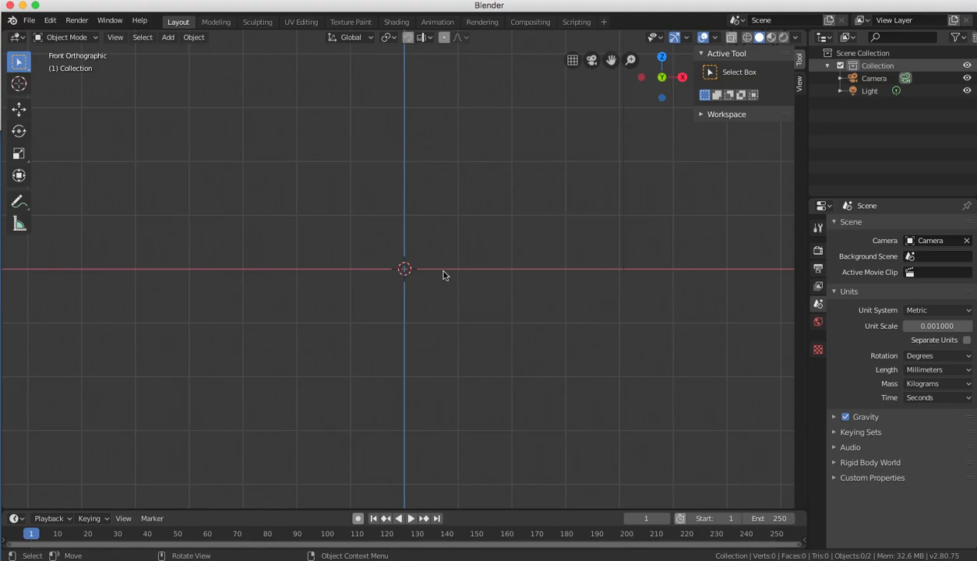
pyautogui.moveTo(483, 274)
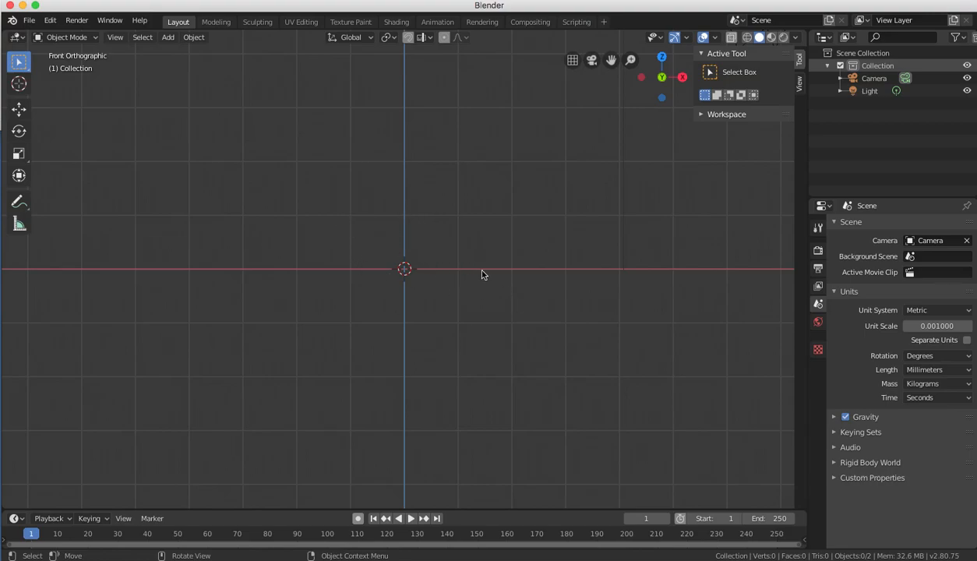
pyautogui.moveTo(371, 243)
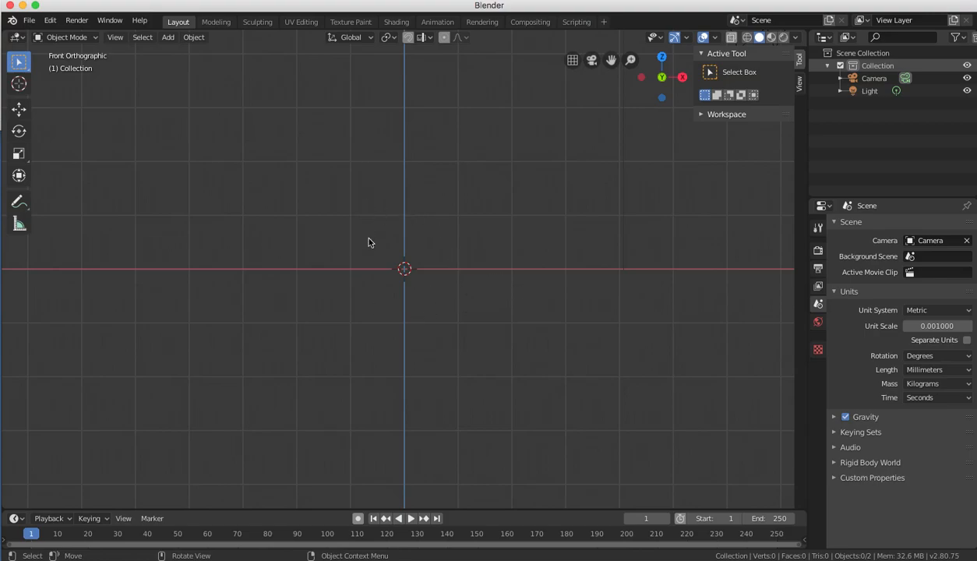
# Load CyberGirl 3.blend via the File menu.
pyautogui.click(32, 20)
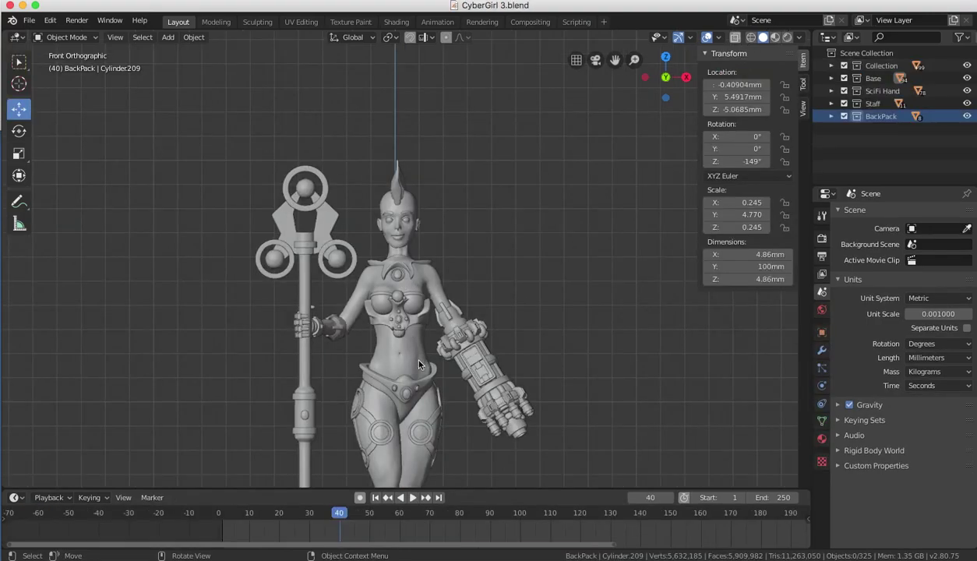
pyautogui.scroll(3)
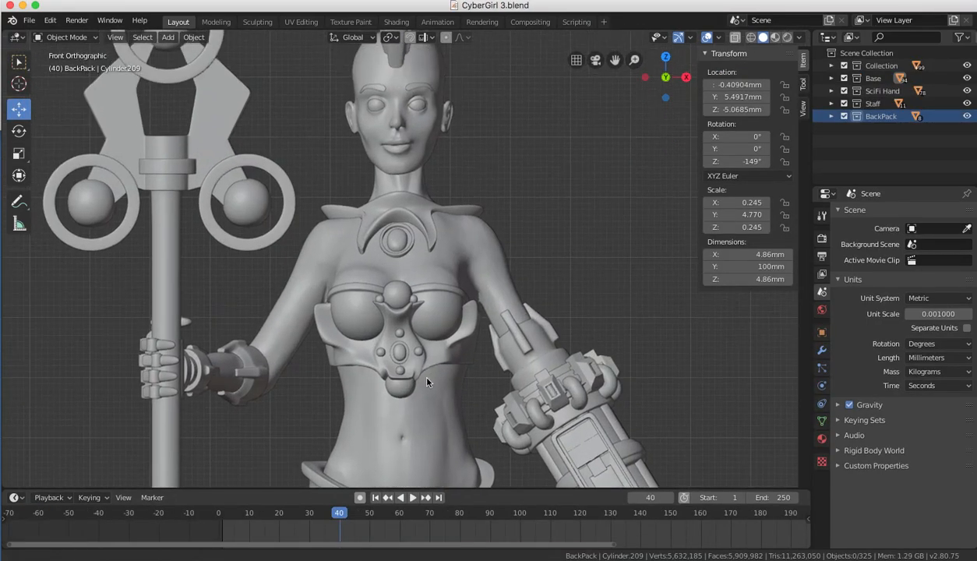
pyautogui.moveTo(427, 382); pyautogui.dragTo(398, 346)
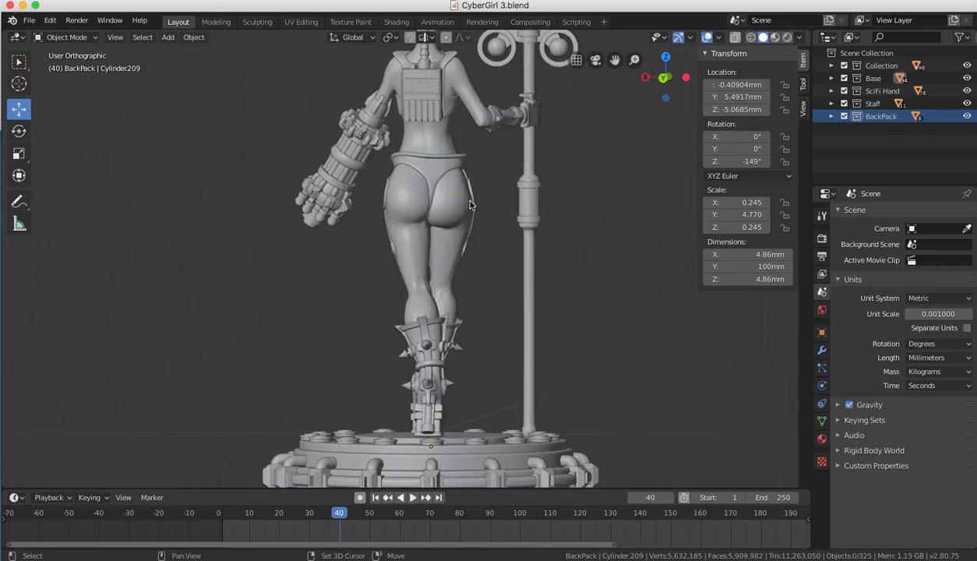
pyautogui.scroll(3)
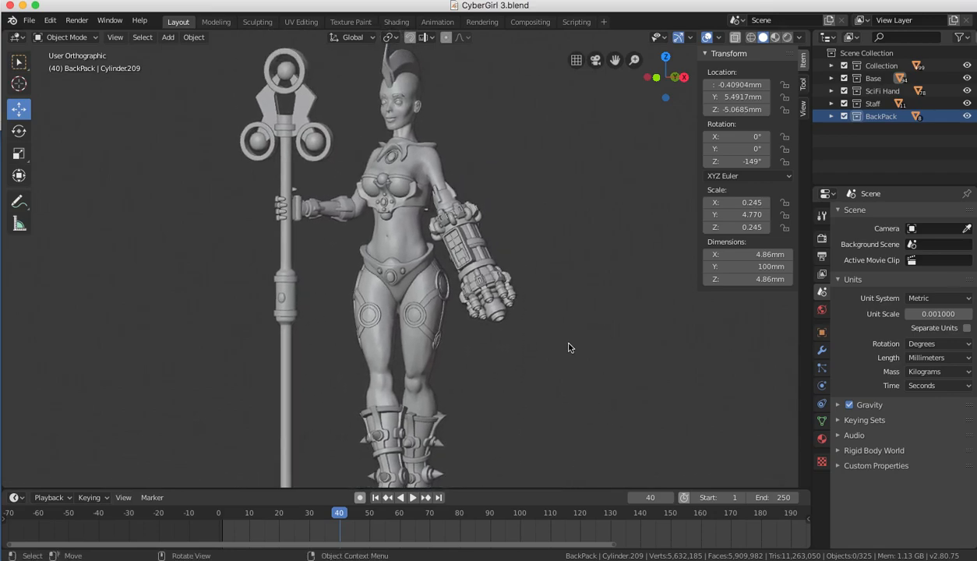
pyautogui.moveTo(525, 399)
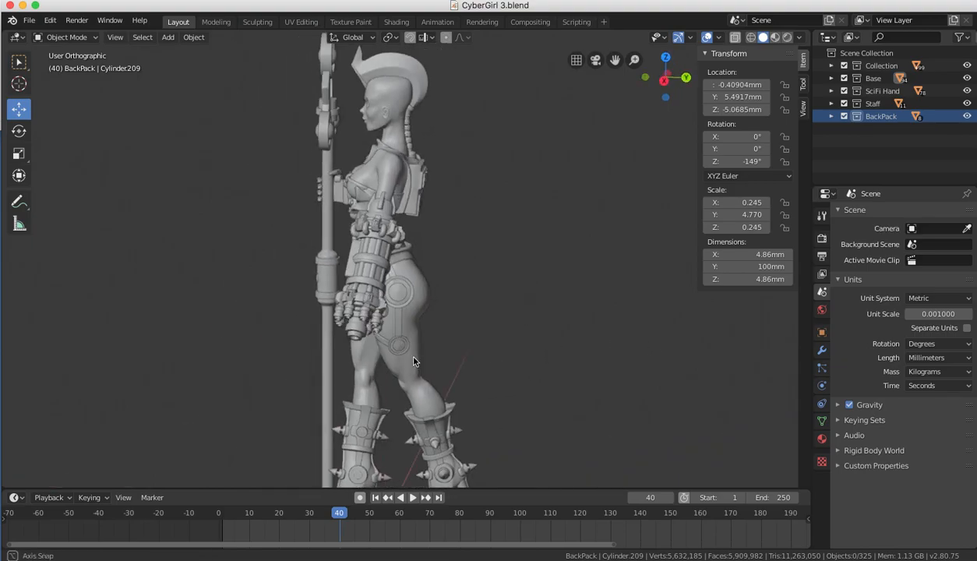
pyautogui.moveTo(413, 362); pyautogui.dragTo(547, 363)
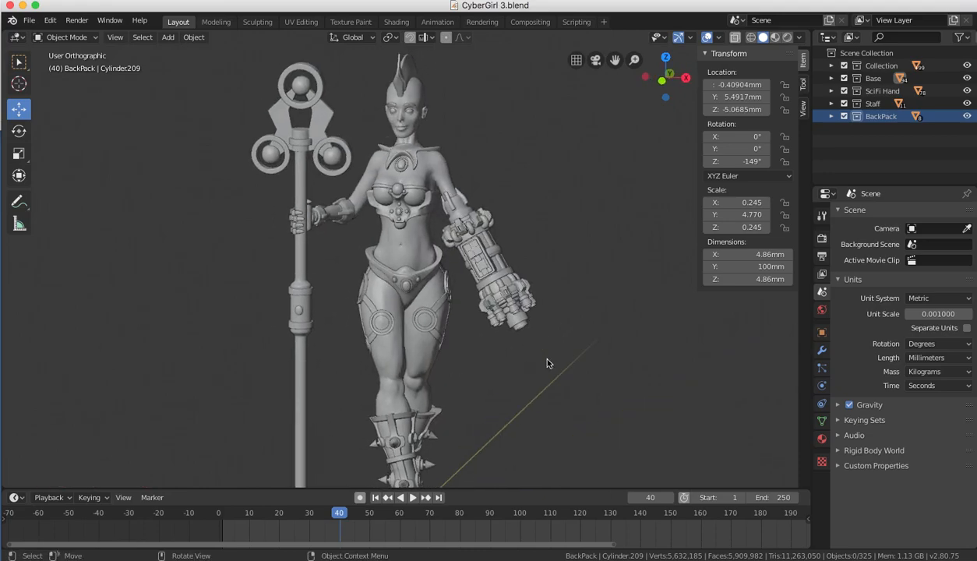
pyautogui.moveTo(484, 407)
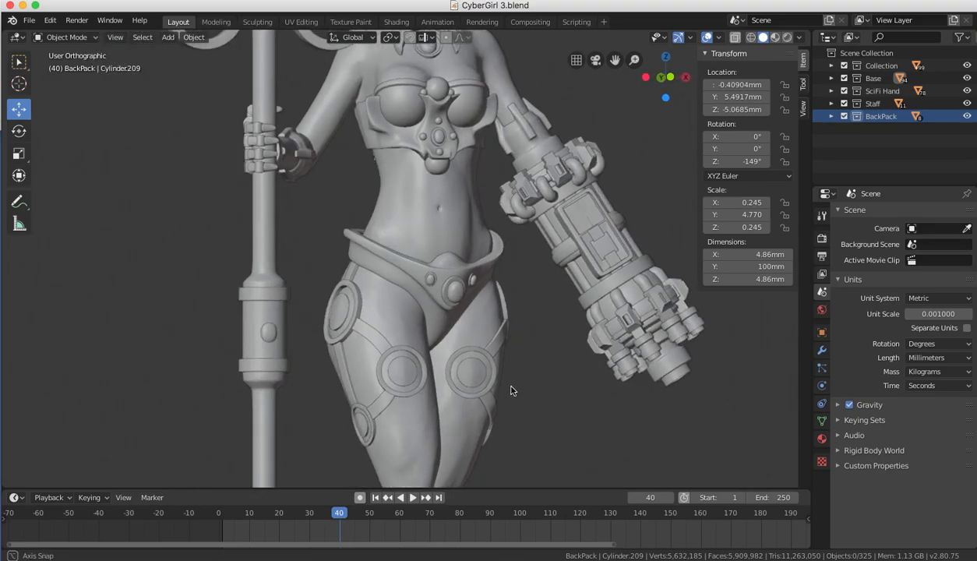
# Select the chest gem and a gun-arm piece to check their object names.
pyautogui.click(413, 173)
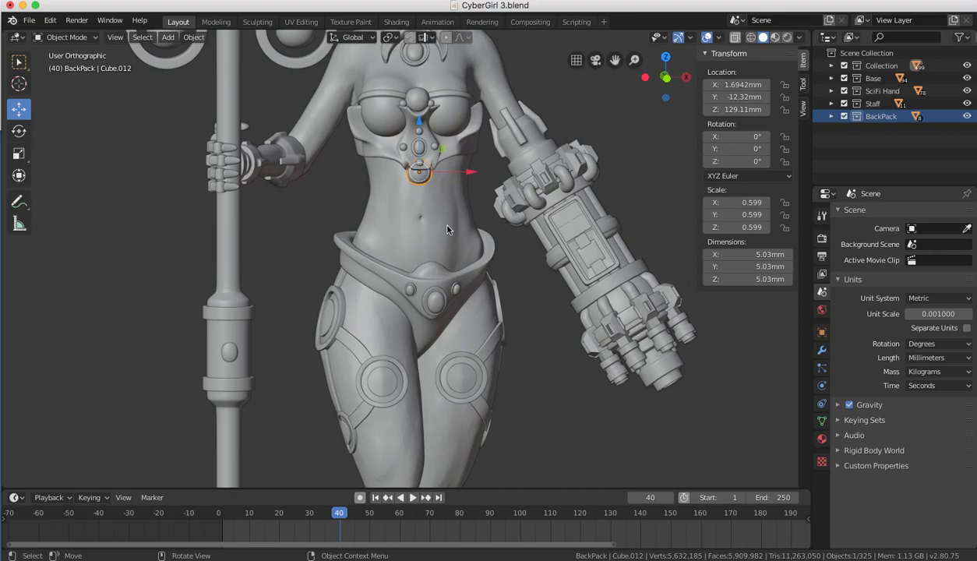
pyautogui.moveTo(449, 202)
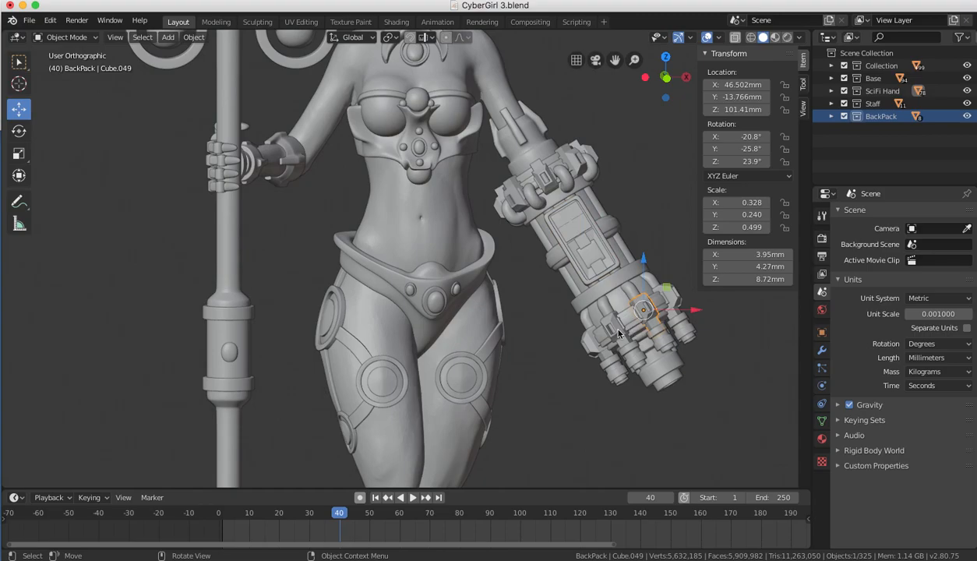
pyautogui.click(465, 395)
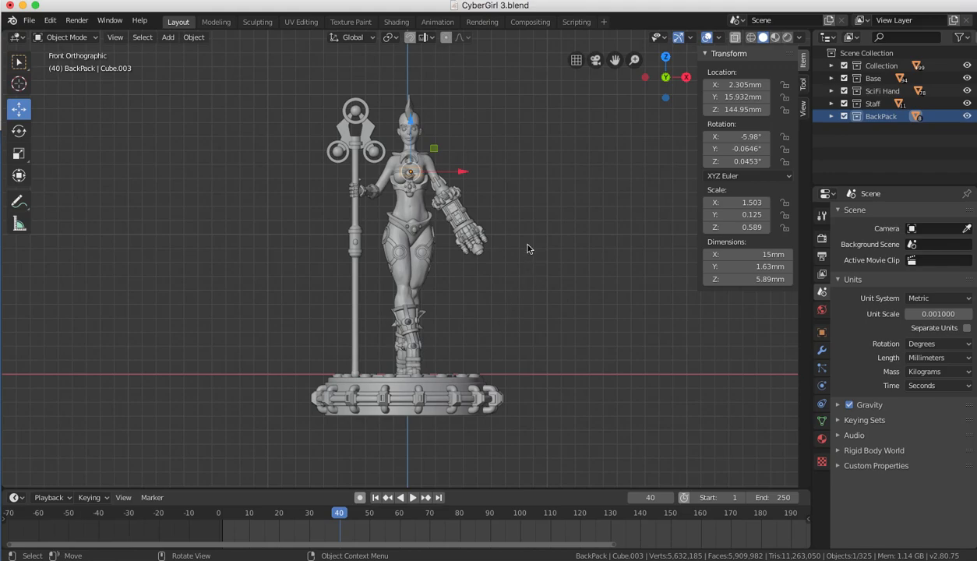
pyautogui.moveTo(547, 237)
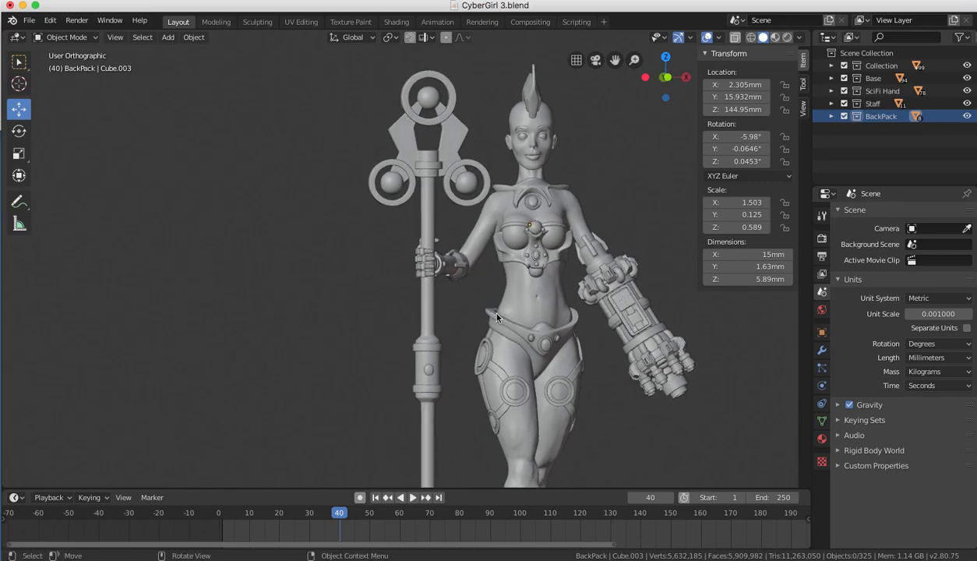
pyautogui.moveTo(577, 323)
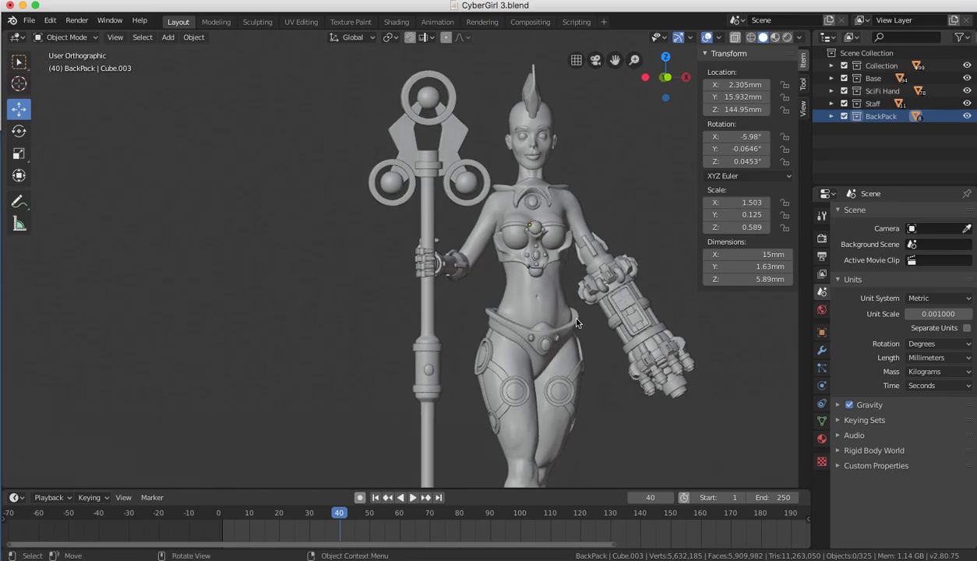
pyautogui.moveTo(576, 306)
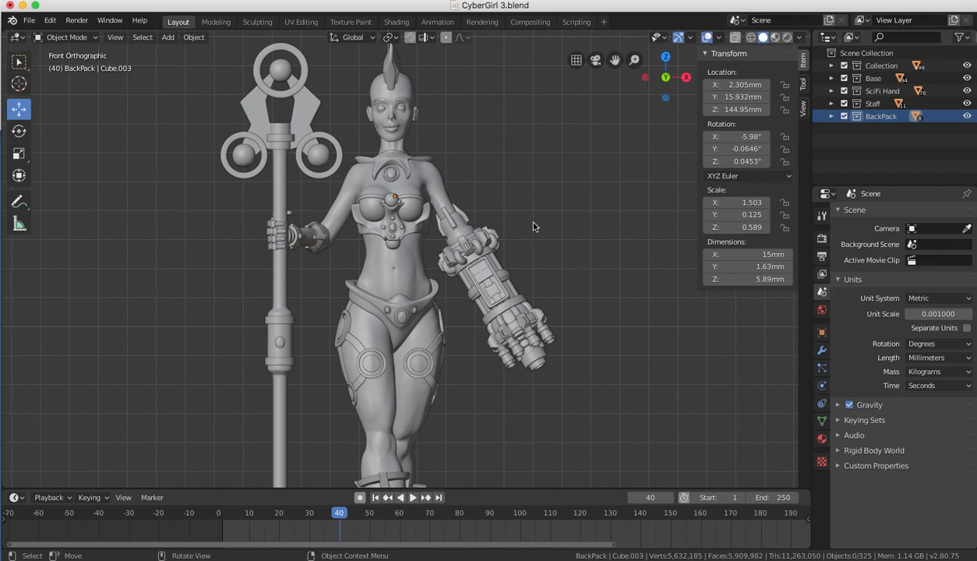
pyautogui.moveTo(487, 164)
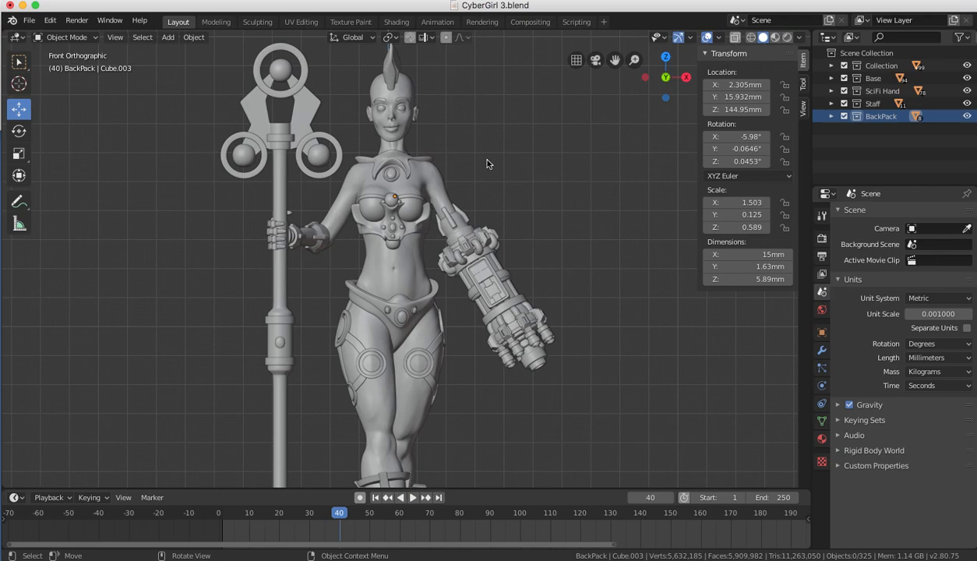